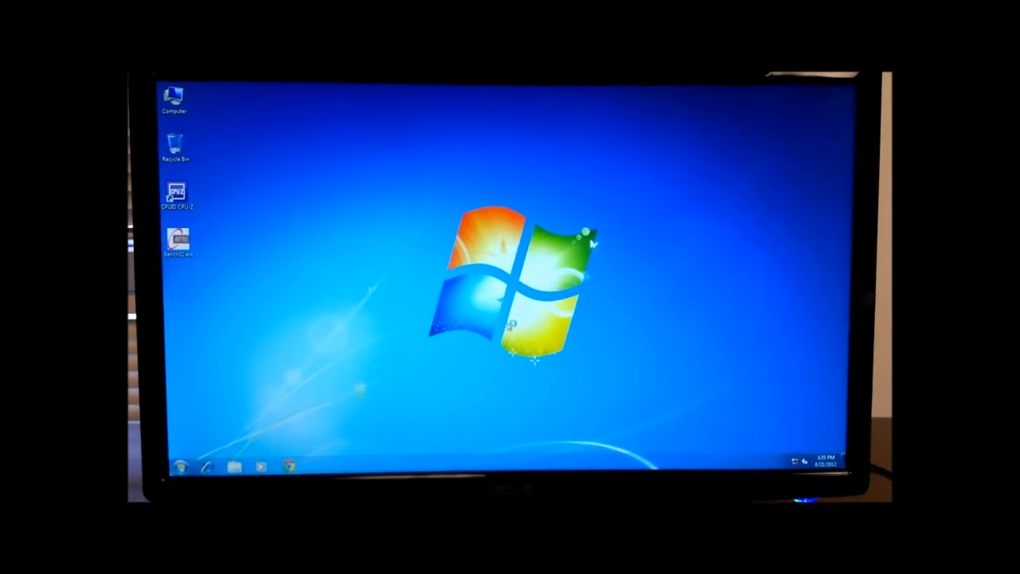
# - Launch CPU-Z and view the Memory tab showing 16 GB DDR3 in dual channel
pyautogui.doubleClick(176, 194)
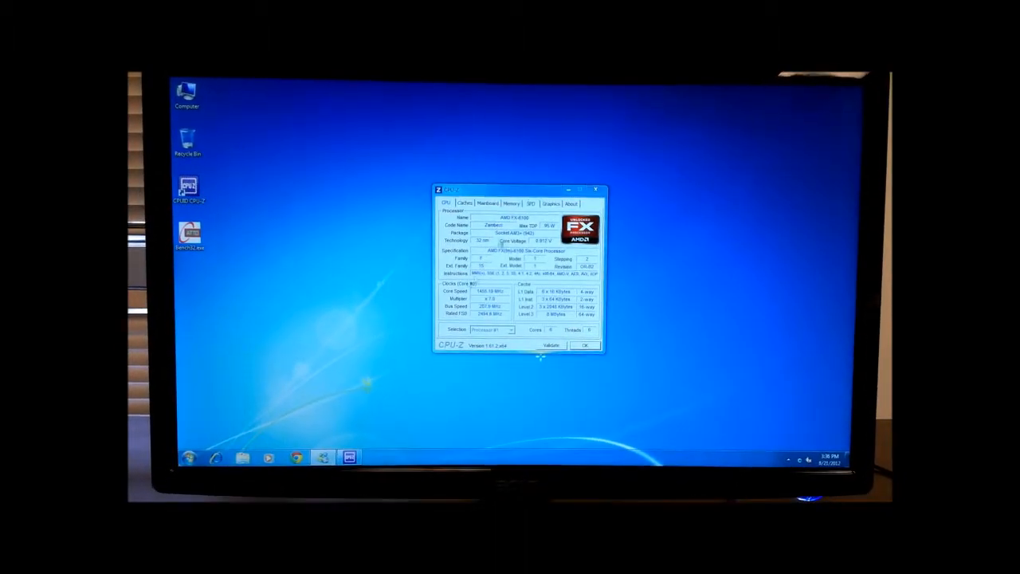
pyautogui.click(507, 199)
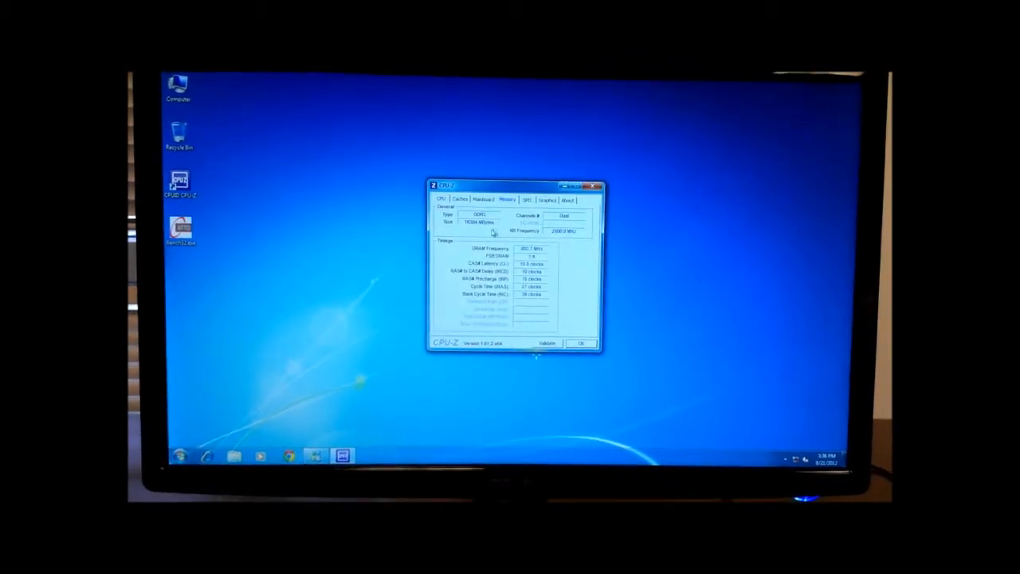